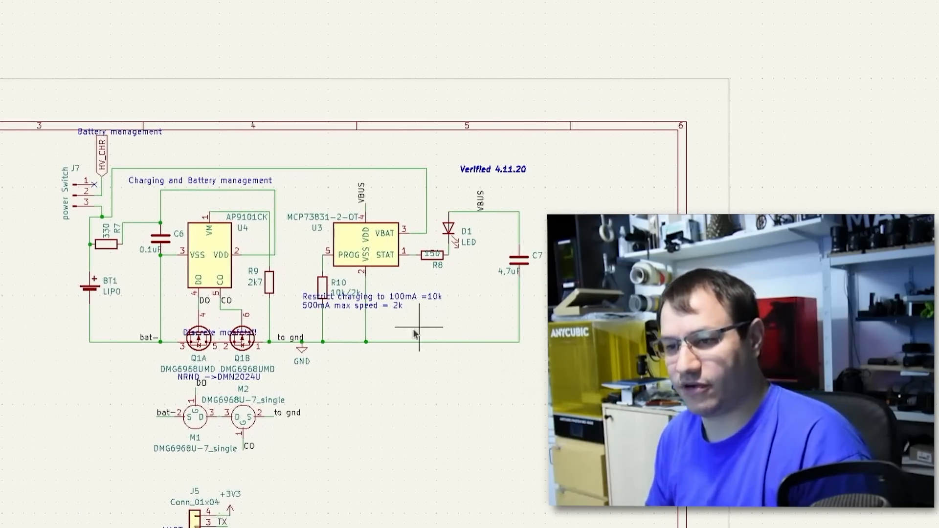
{"action": "mouse_move", "coordinate": [294, 236]}
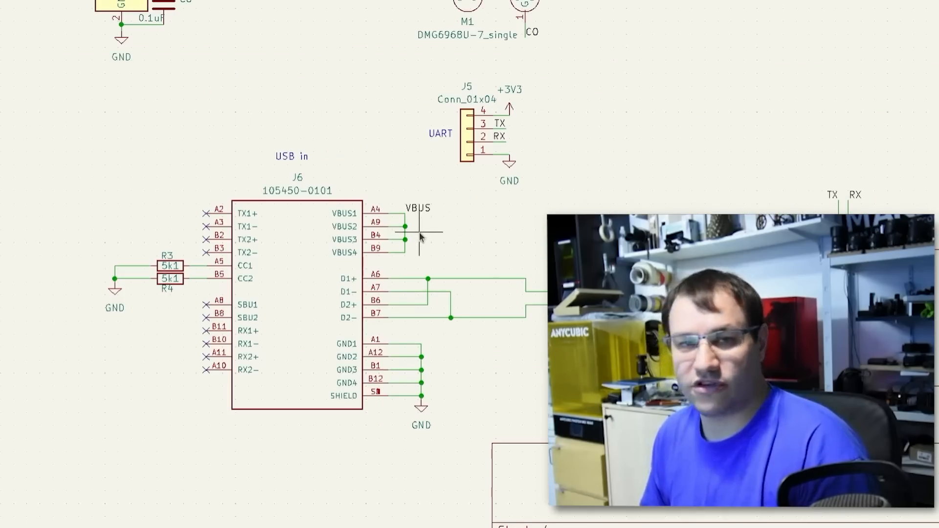
{"action": "mouse_move", "coordinate": [211, 374]}
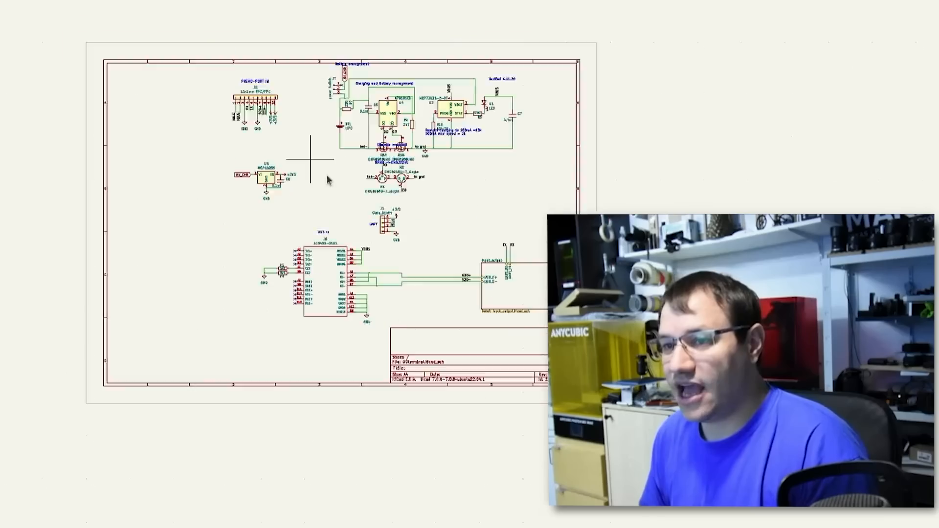
Review the sketch code and select the UDP port number 4210.
{"action": "scroll", "scroll_direction": "up", "scroll_amount": 3}
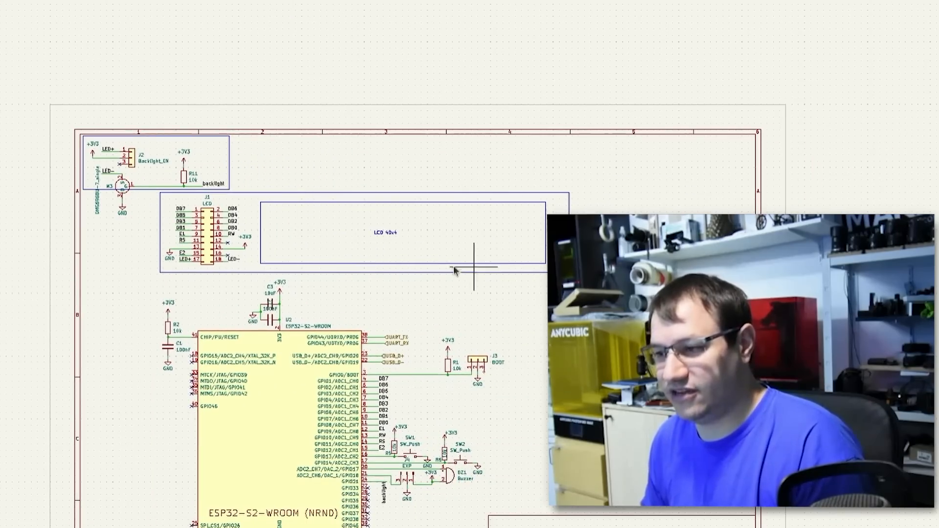
{"action": "mouse_move", "coordinate": [282, 232]}
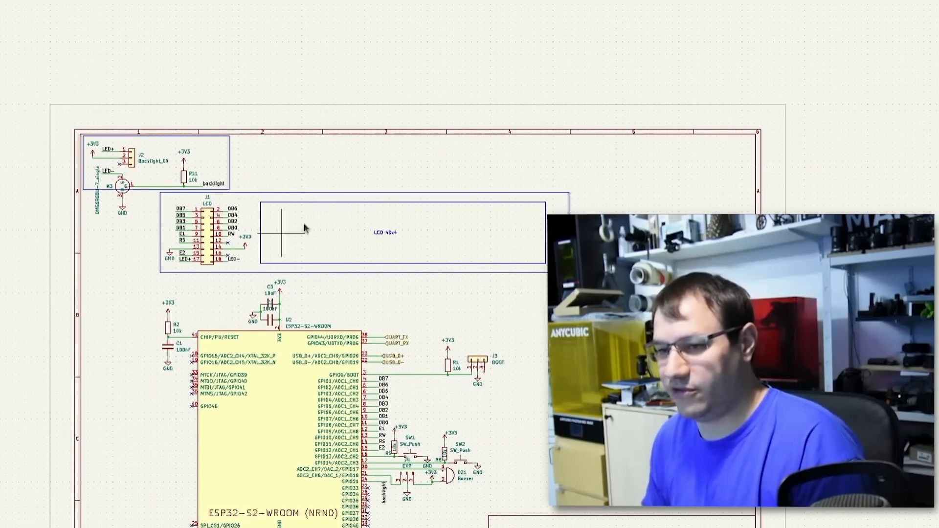
{"action": "scroll", "scroll_direction": "down", "scroll_amount": 3}
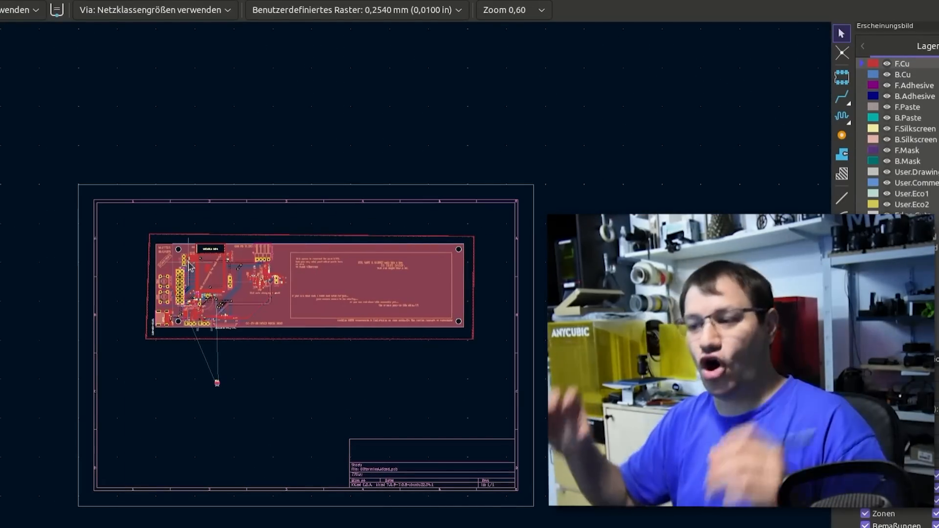
{"action": "mouse_move", "coordinate": [182, 329]}
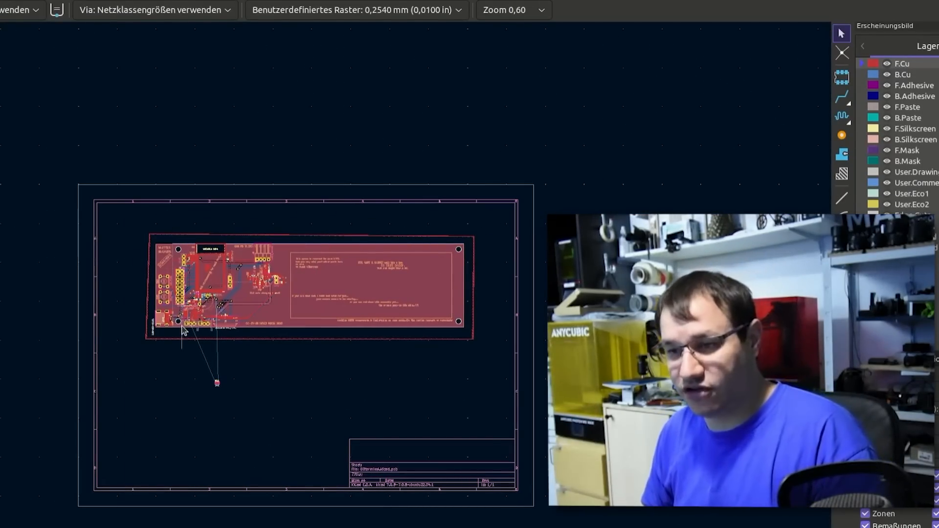
{"action": "scroll", "scroll_direction": "up", "scroll_amount": 3}
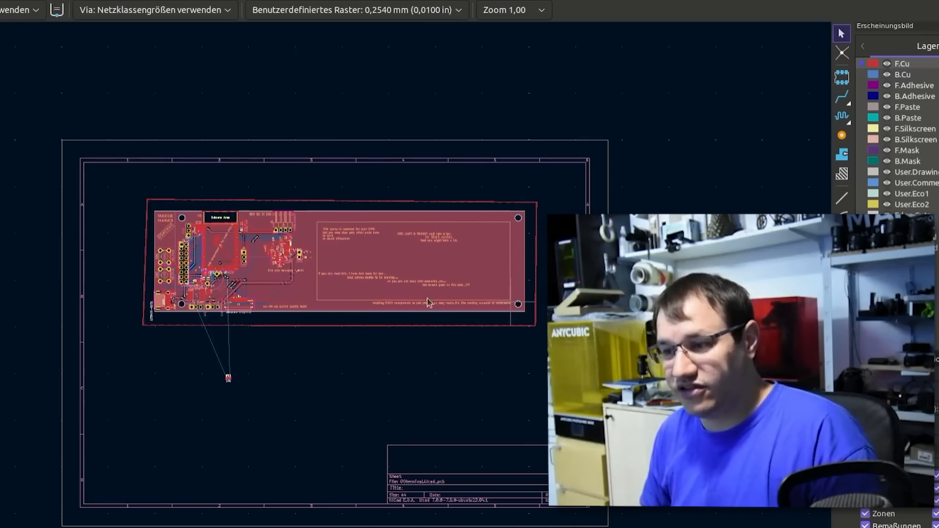
{"action": "mouse_move", "coordinate": [179, 311]}
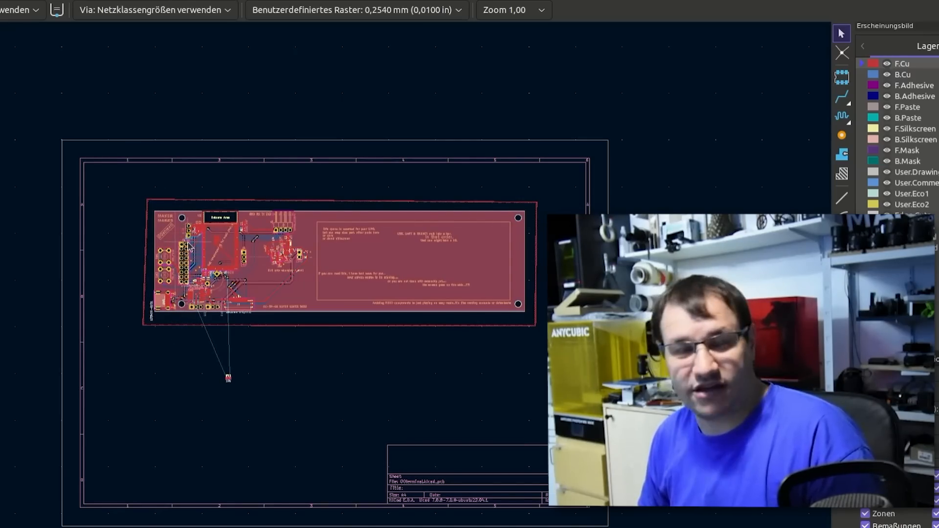
{"action": "scroll", "scroll_direction": "up", "scroll_amount": 3}
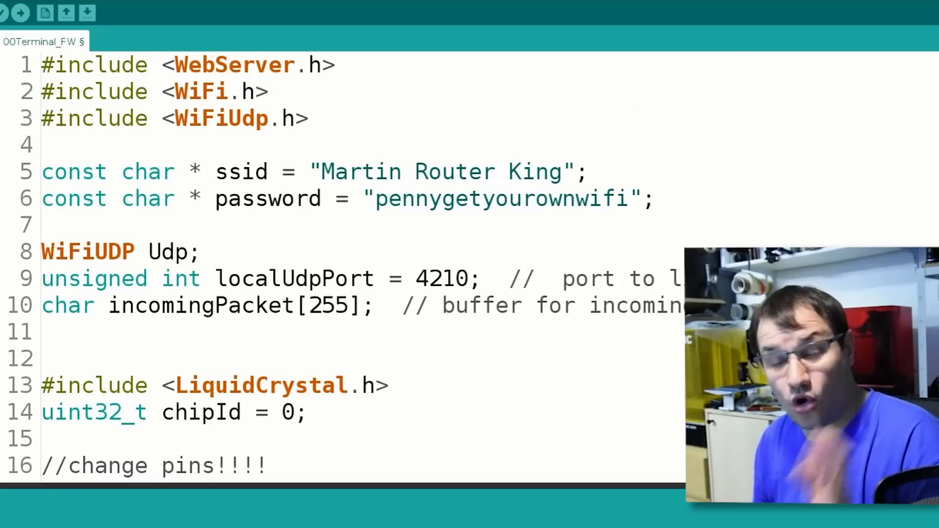
{"action": "mouse_move", "coordinate": [654, 161]}
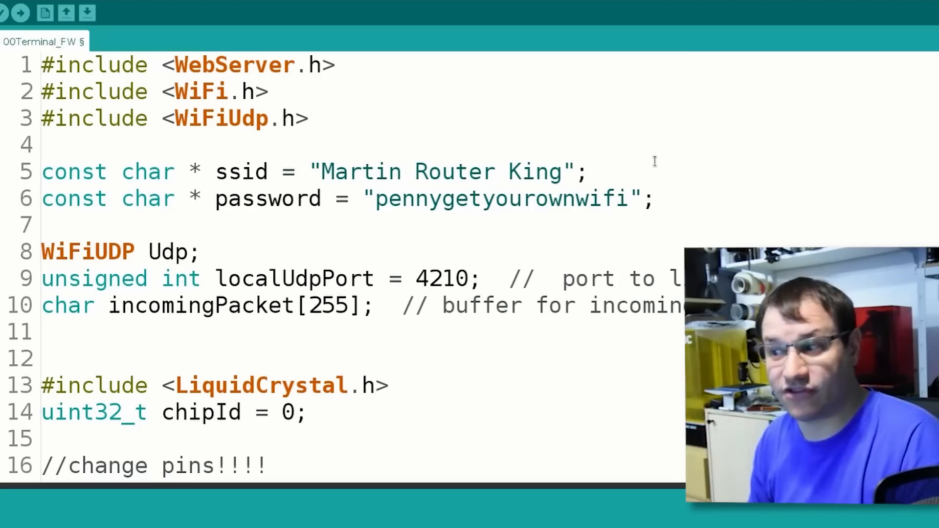
{"action": "mouse_move", "coordinate": [180, 118]}
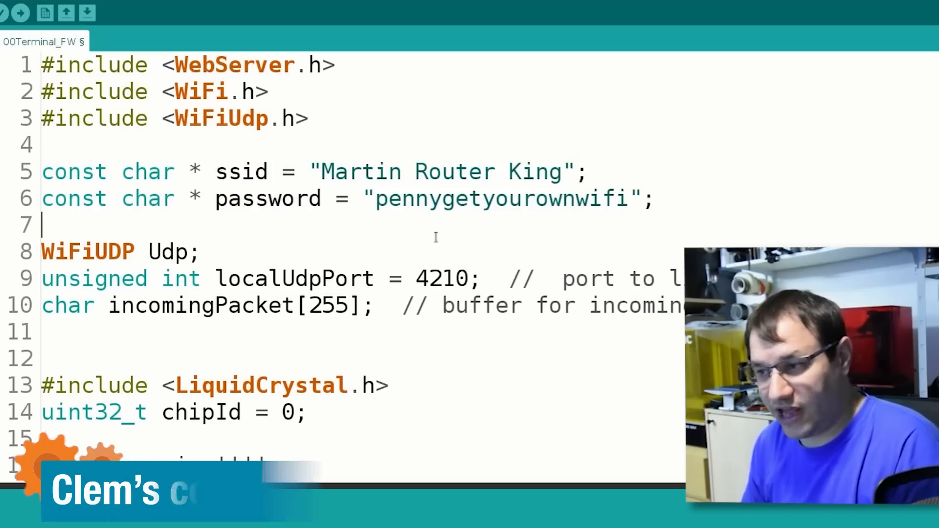
{"action": "scroll", "scroll_direction": "down", "scroll_amount": 3}
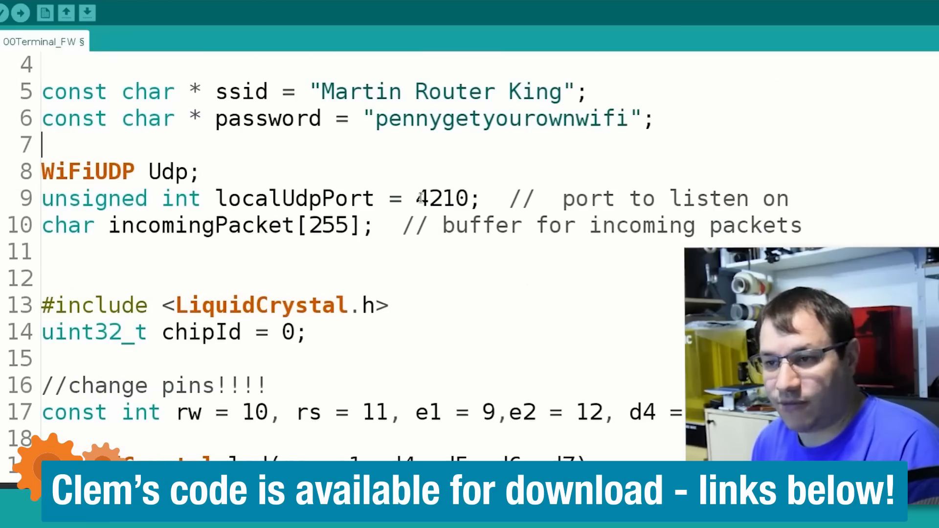
{"action": "double_click", "coordinate": [443, 198]}
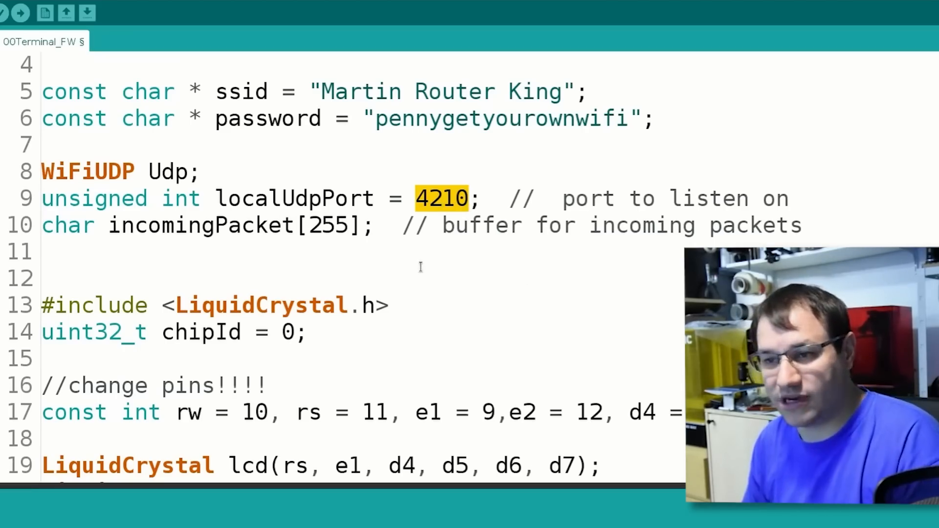
Scroll to the source-selection conditions and select the source variable in the first one.
{"action": "scroll", "scroll_direction": "down", "scroll_amount": 3}
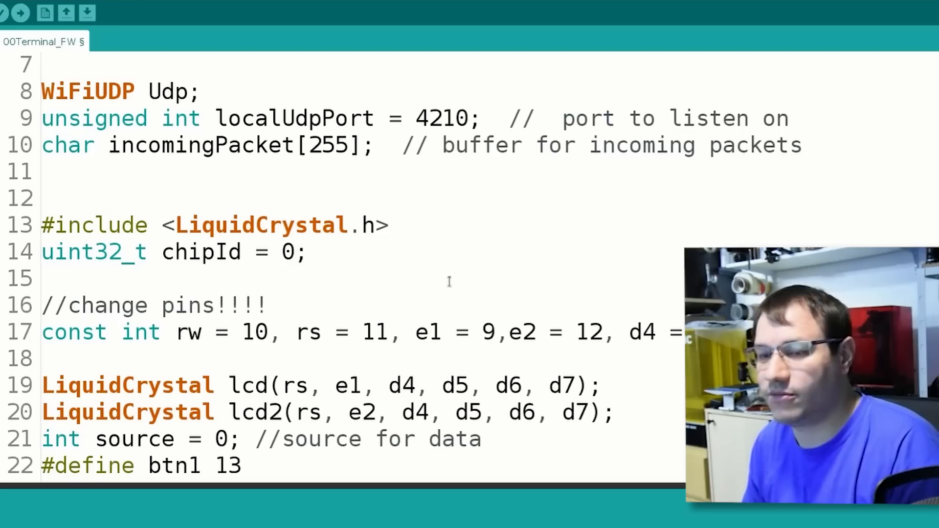
{"action": "scroll", "scroll_direction": "down", "scroll_amount": 3}
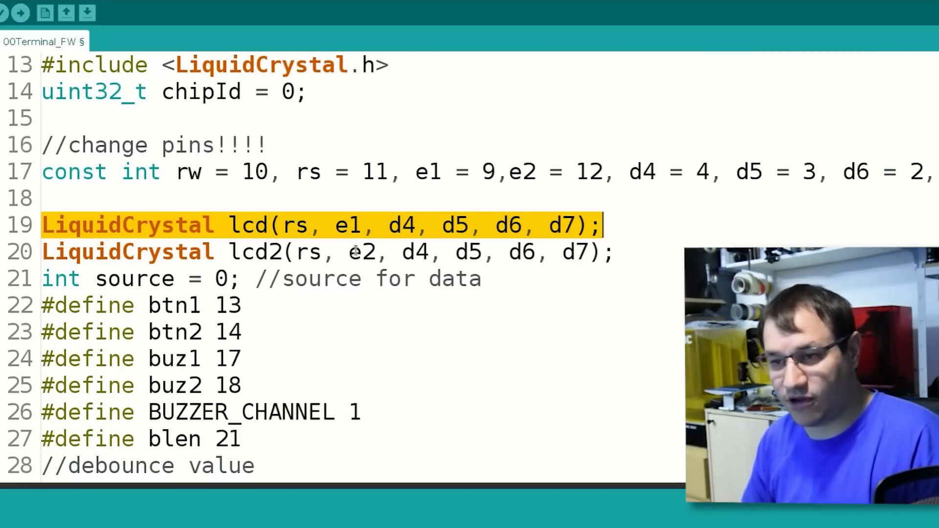
{"action": "scroll", "scroll_direction": "down", "scroll_amount": 3}
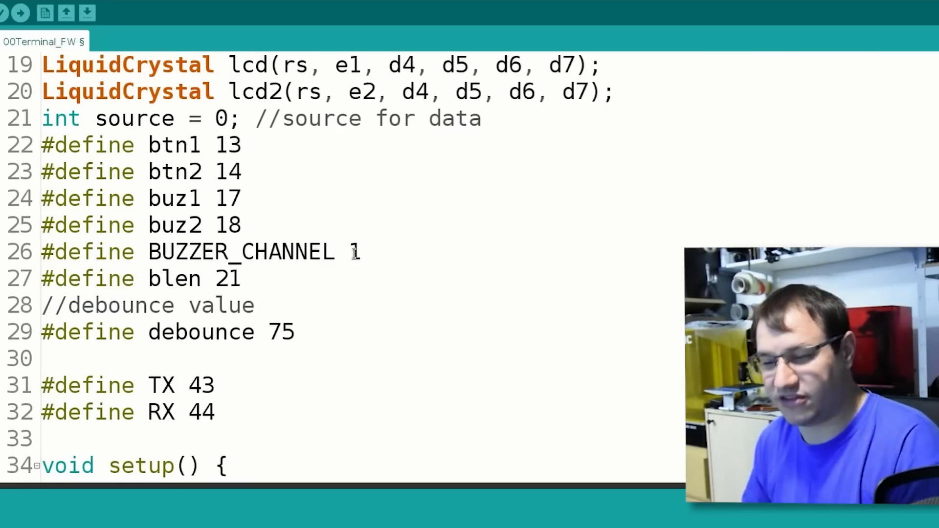
{"action": "scroll", "scroll_direction": "down", "scroll_amount": 3}
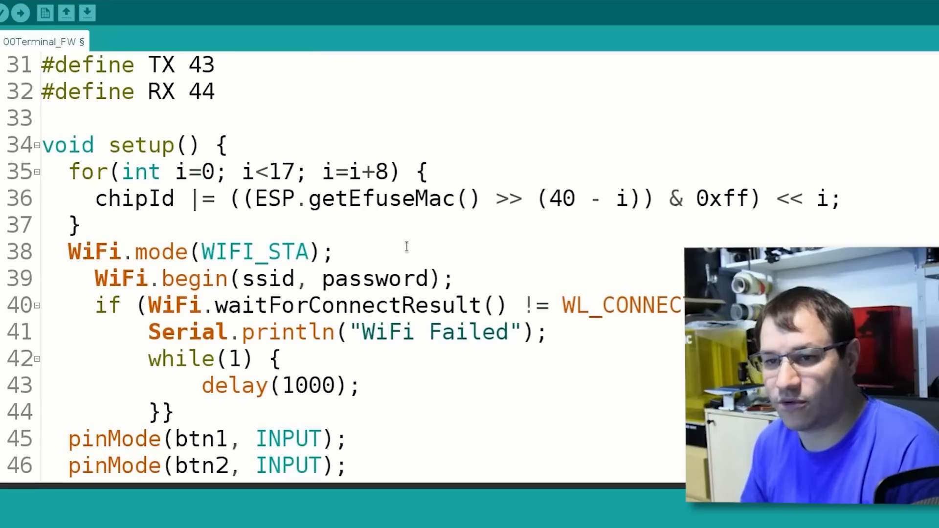
{"action": "scroll", "scroll_direction": "down", "scroll_amount": 3}
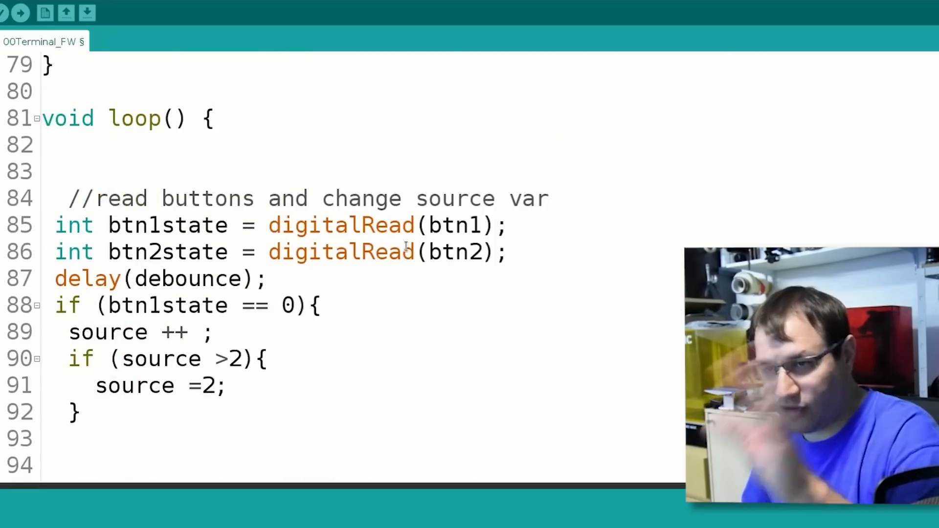
{"action": "scroll", "scroll_direction": "down", "scroll_amount": 3}
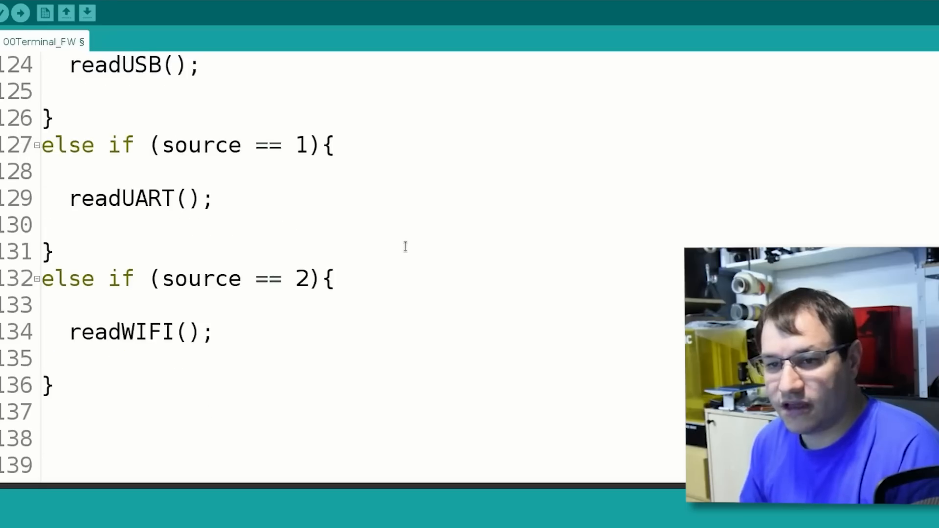
{"action": "scroll", "scroll_direction": "up", "scroll_amount": 3}
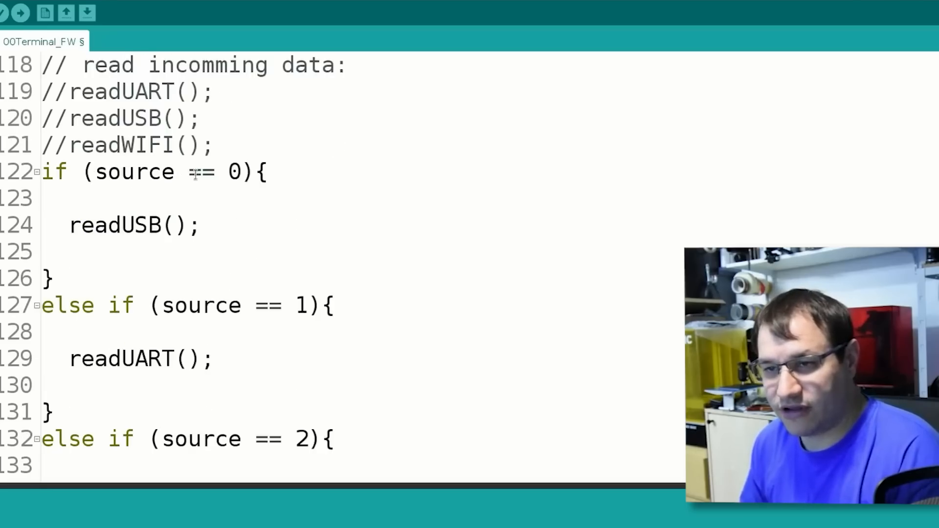
{"action": "scroll", "scroll_direction": "down", "scroll_amount": 3}
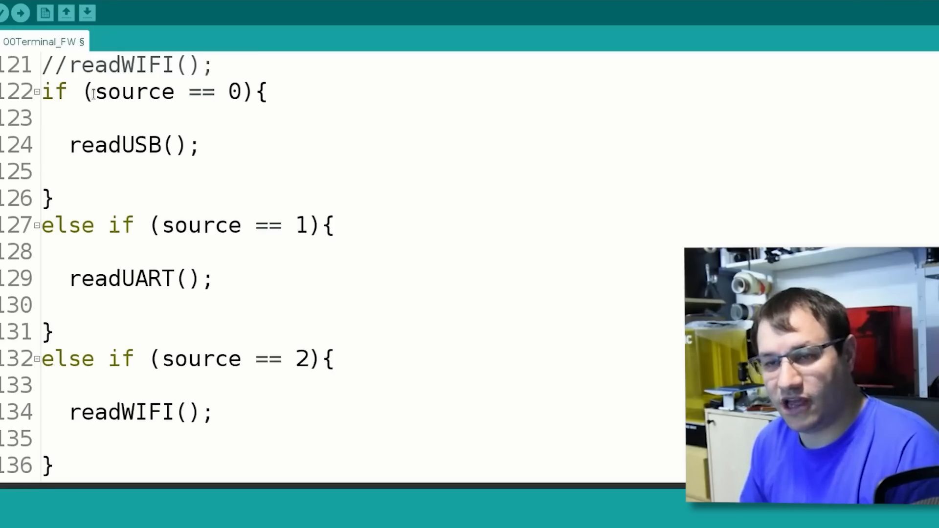
{"action": "double_click", "coordinate": [133, 91]}
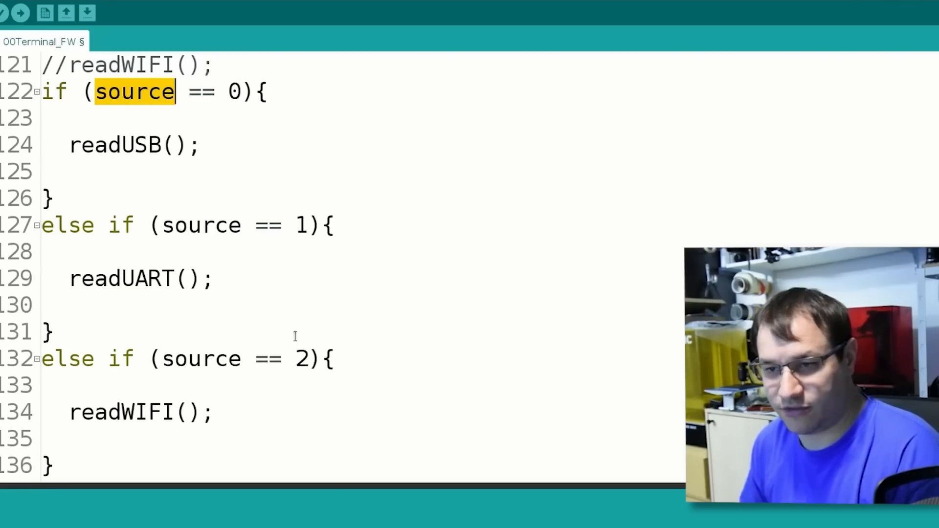
Duplicate the source == 2 branch as source 3, calling readUSB115200().
{"action": "scroll", "scroll_direction": "down", "scroll_amount": 3}
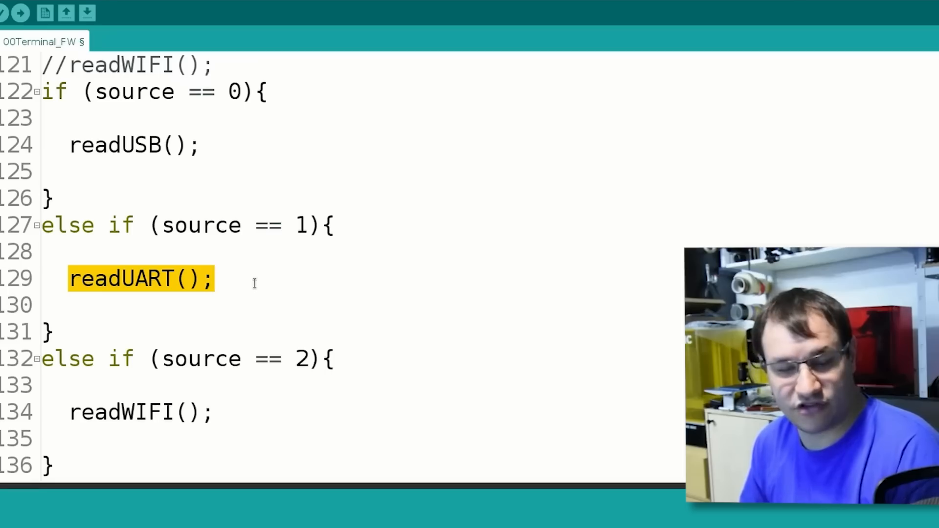
{"action": "mouse_move", "coordinate": [43, 106]}
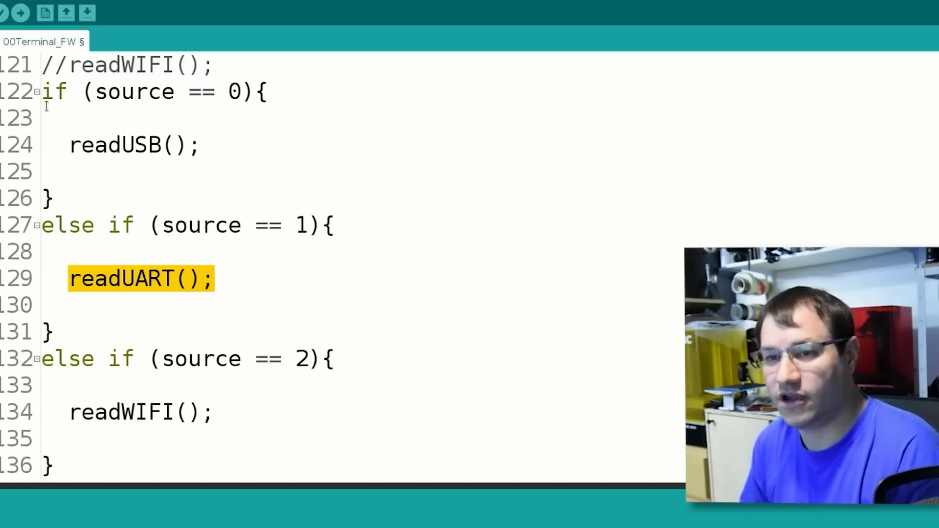
{"action": "scroll", "scroll_direction": "down", "scroll_amount": 3}
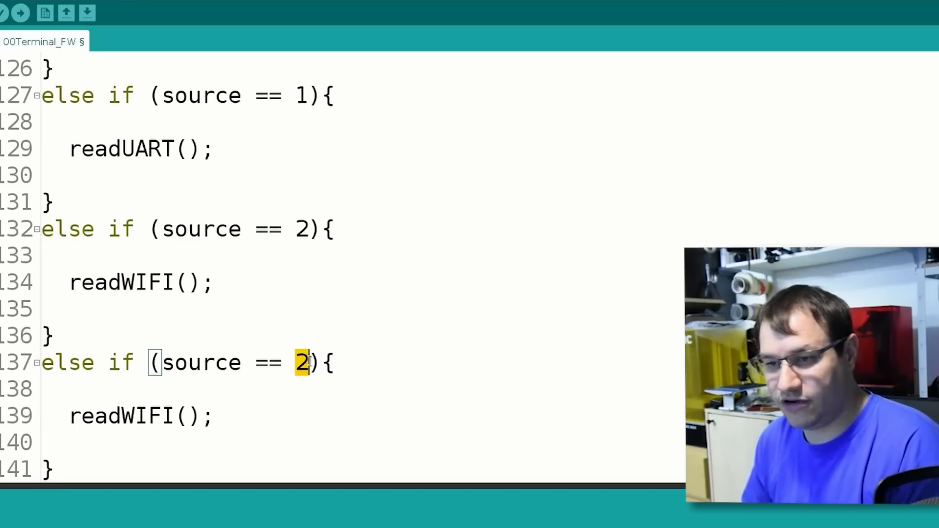
{"action": "type", "text": "3"}
{"action": "left_click", "coordinate": [143, 416]}
{"action": "type", "text": "USB115"}
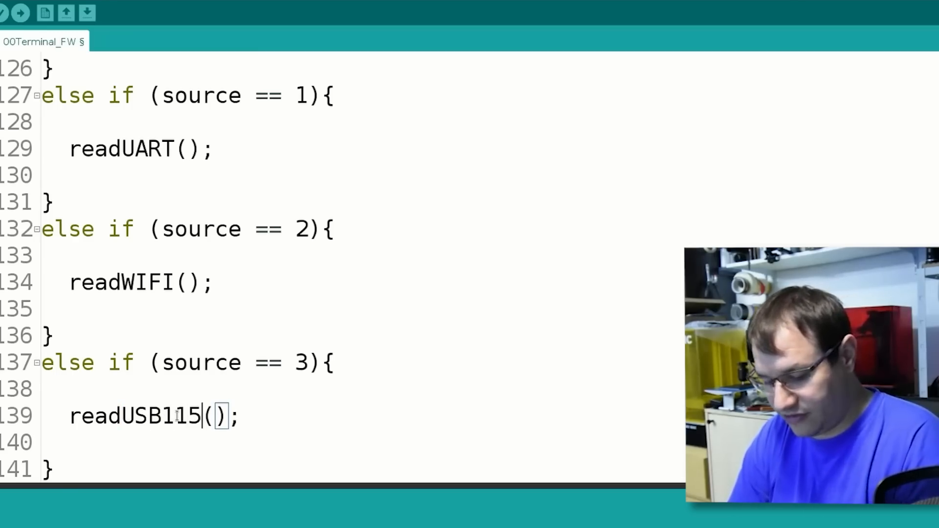
{"action": "type", "text": "200"}
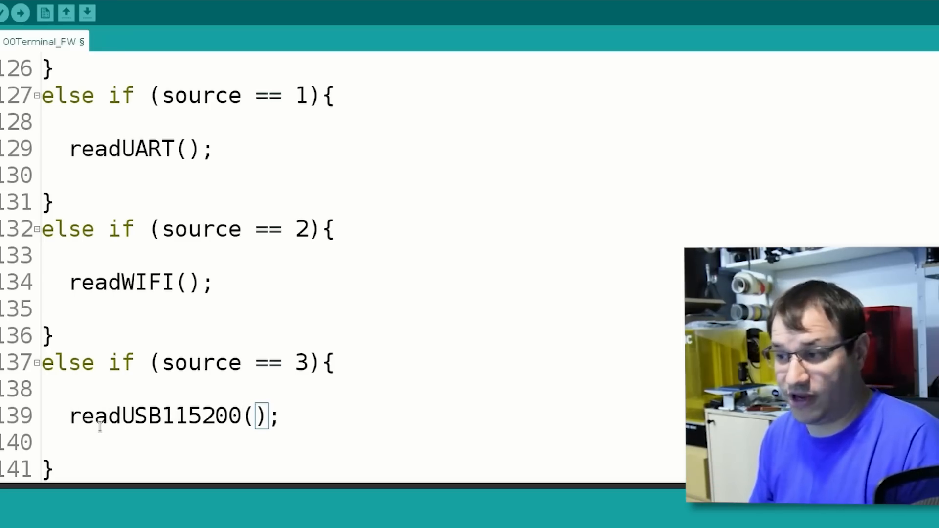
{"action": "scroll", "scroll_direction": "up", "scroll_amount": 3}
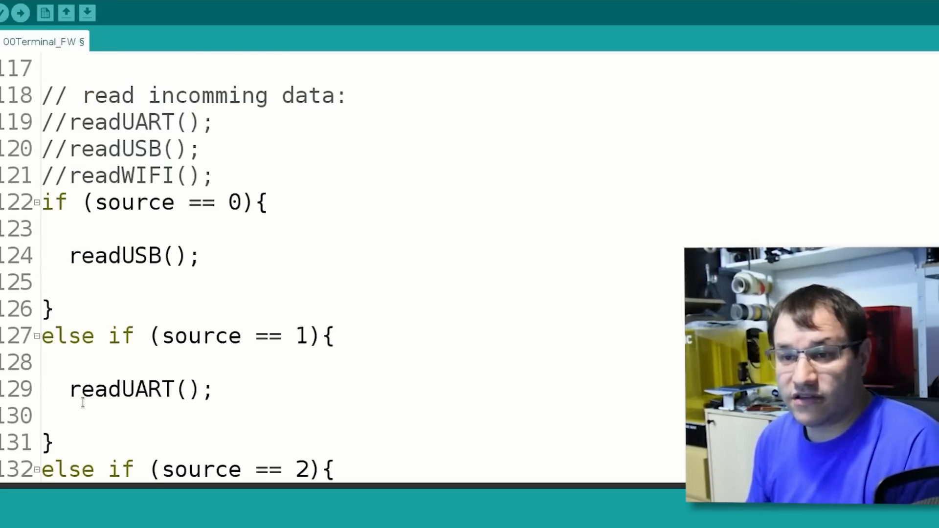
{"action": "scroll", "scroll_direction": "up", "scroll_amount": 3}
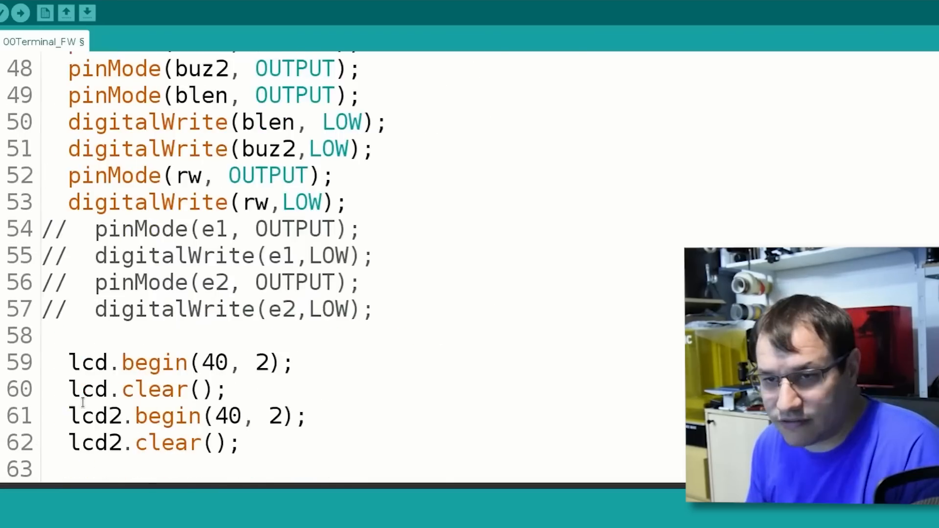
{"action": "scroll", "scroll_direction": "down", "scroll_amount": 3}
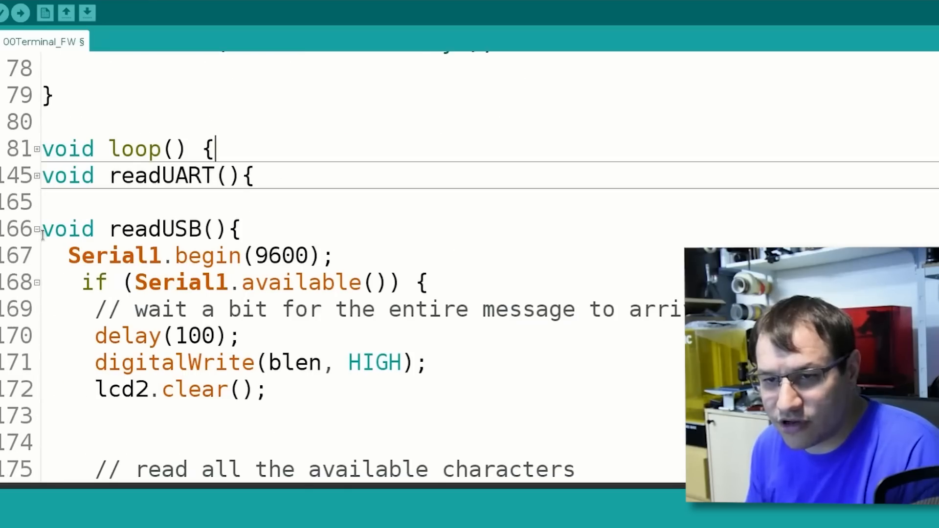
Rename the copied readUSB() function at line 252 to readUSB115200().
{"action": "scroll", "scroll_direction": "down", "scroll_amount": 3}
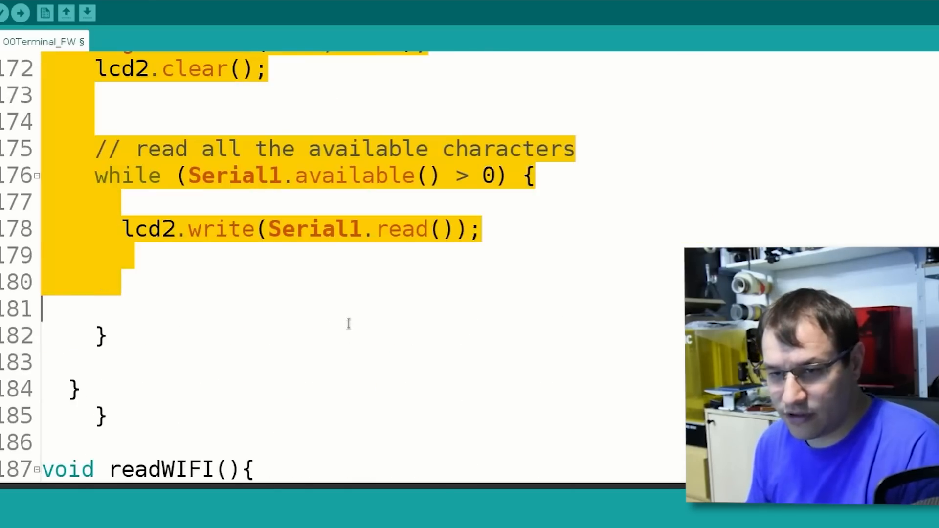
{"action": "scroll", "scroll_direction": "down", "scroll_amount": 3}
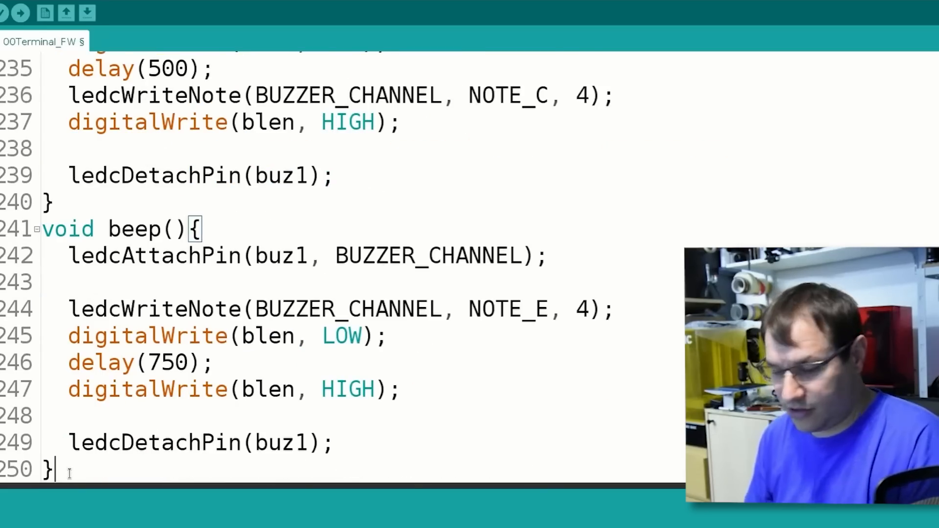
{"action": "scroll", "scroll_direction": "down", "scroll_amount": 3}
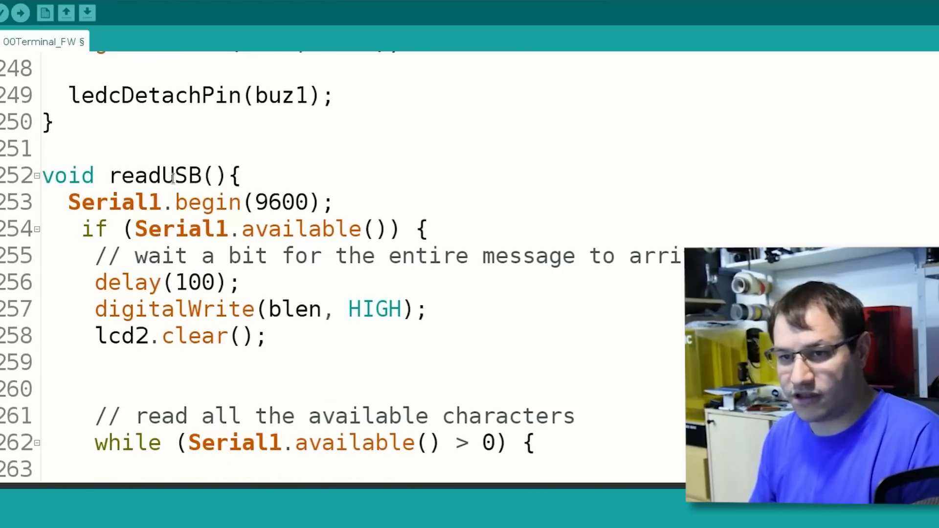
{"action": "type", "text": "11"}
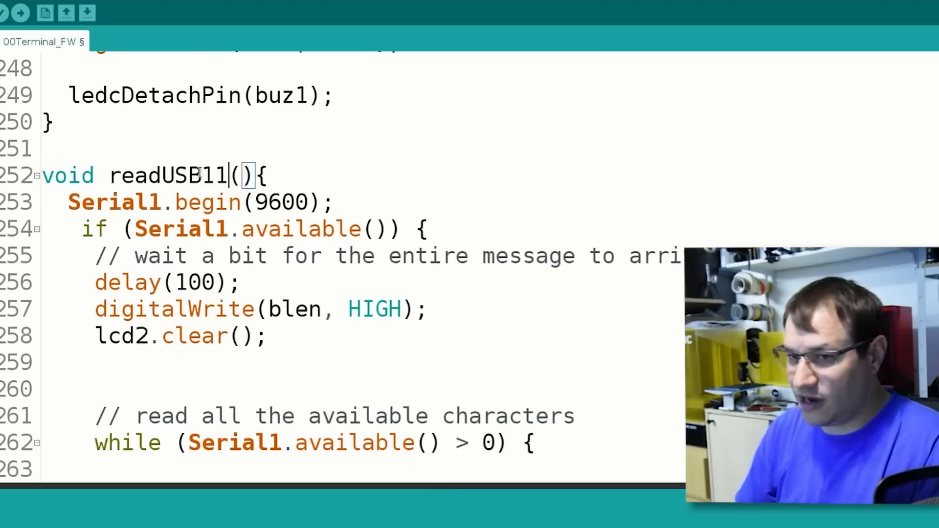
{"action": "type", "text": "5200"}
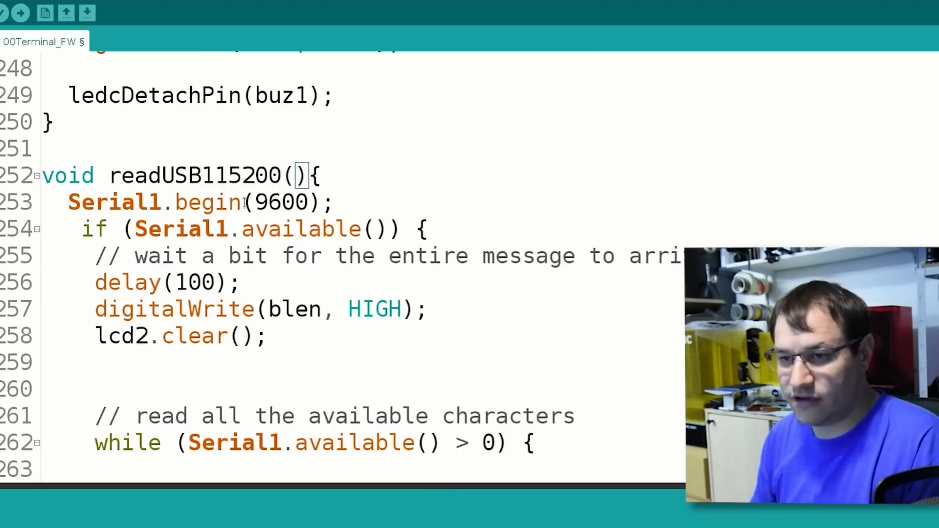
Change Serial1.begin from 9600 to 115200, discarding a trial SERIAL8E1 config argument.
{"action": "double_click", "coordinate": [282, 202]}
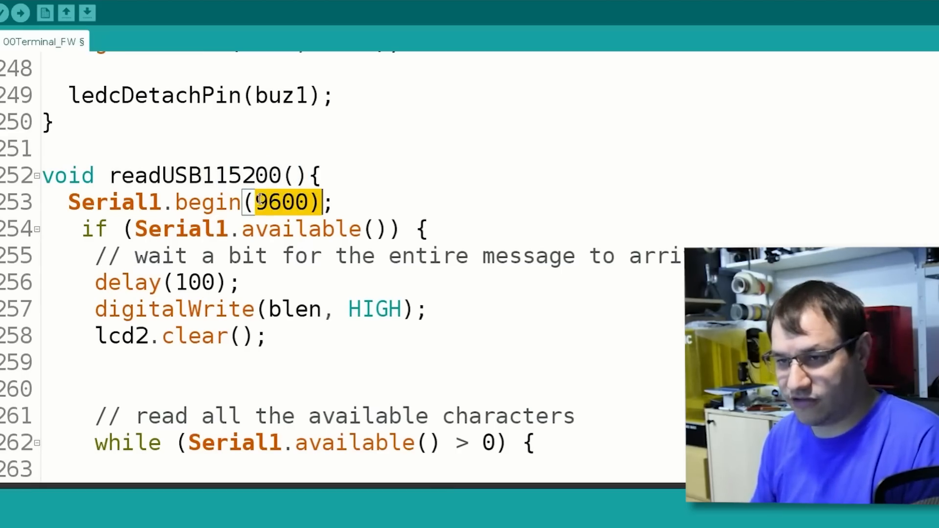
{"action": "type", "text": "115"}
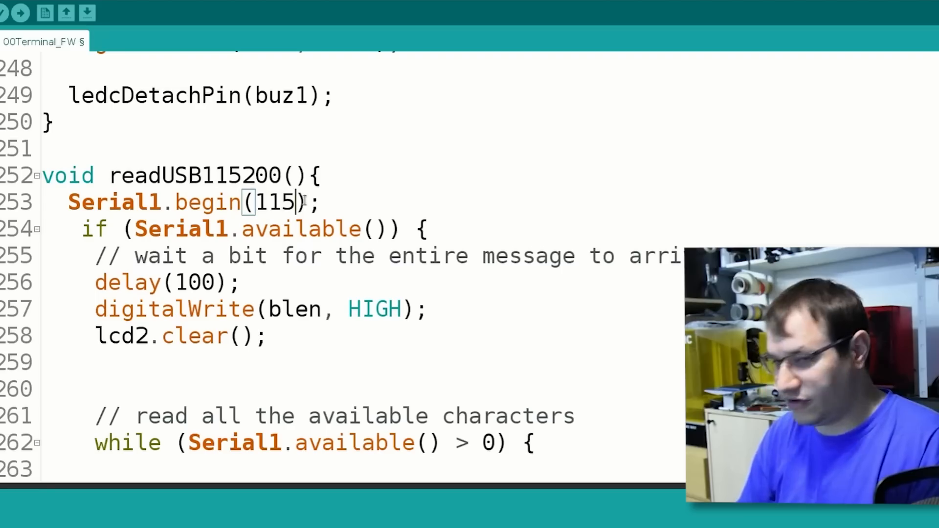
{"action": "type", "text": "200"}
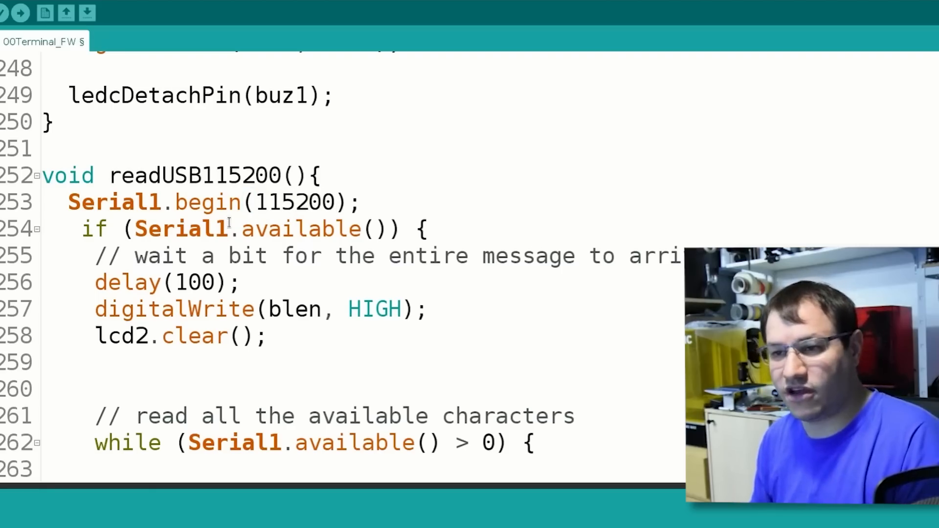
{"action": "type", "text": ".S"}
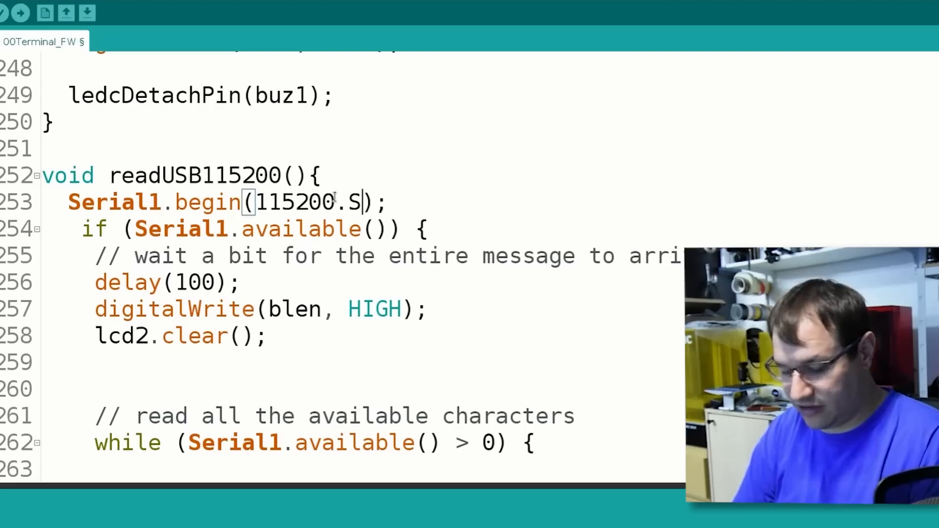
{"action": "key", "text": "Backspace"}
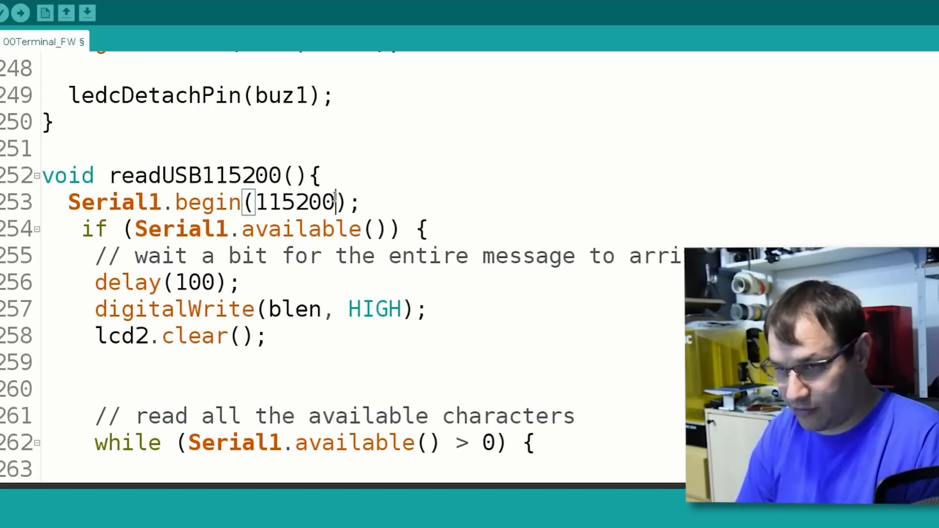
{"action": "type", "text": ",SER"}
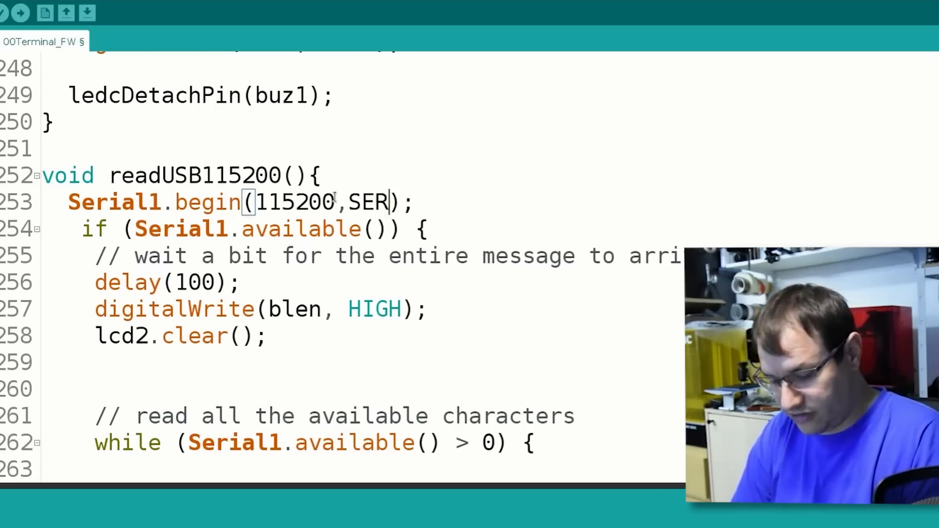
{"action": "type", "text": "IAL8"}
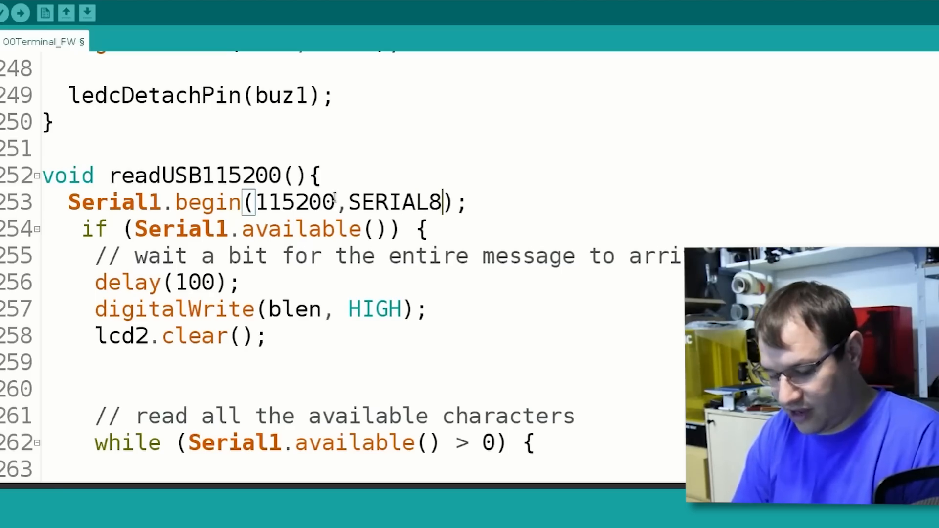
{"action": "type", "text": "E"}
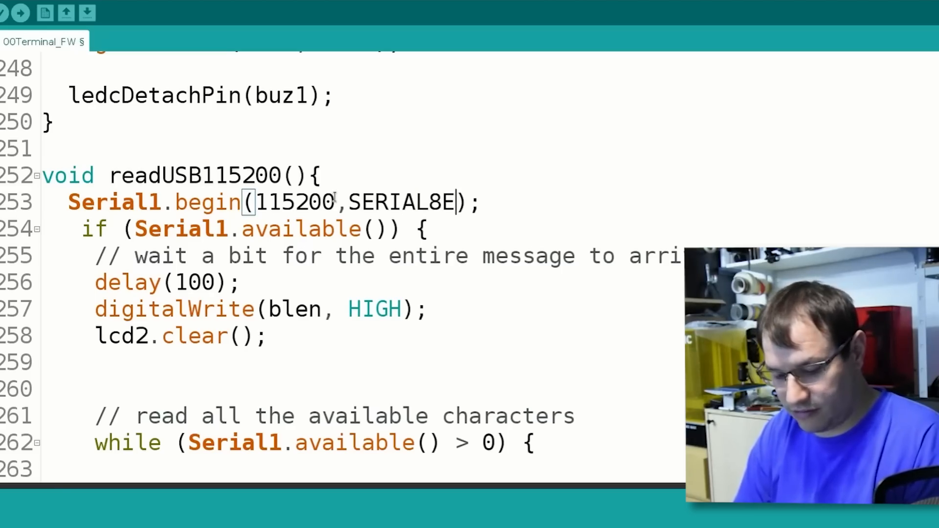
{"action": "type", "text": "1"}
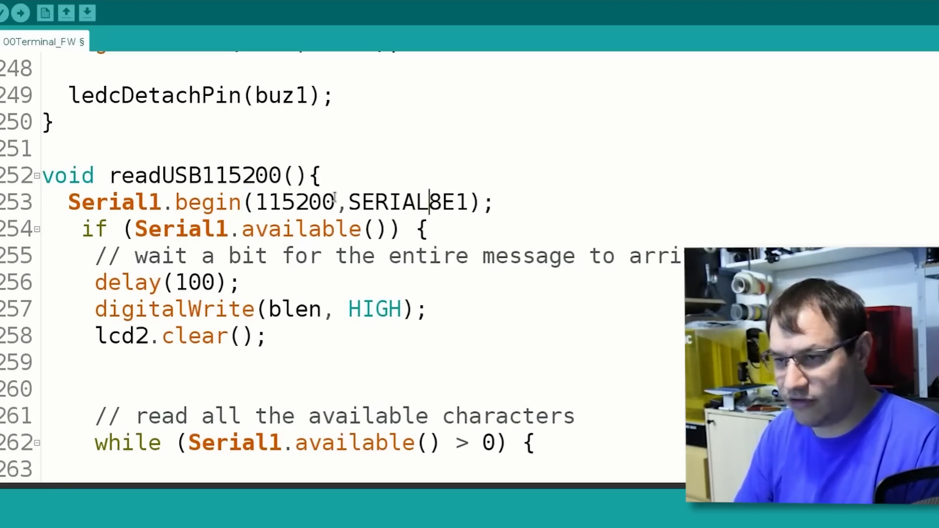
{"action": "type", "text": "_"}
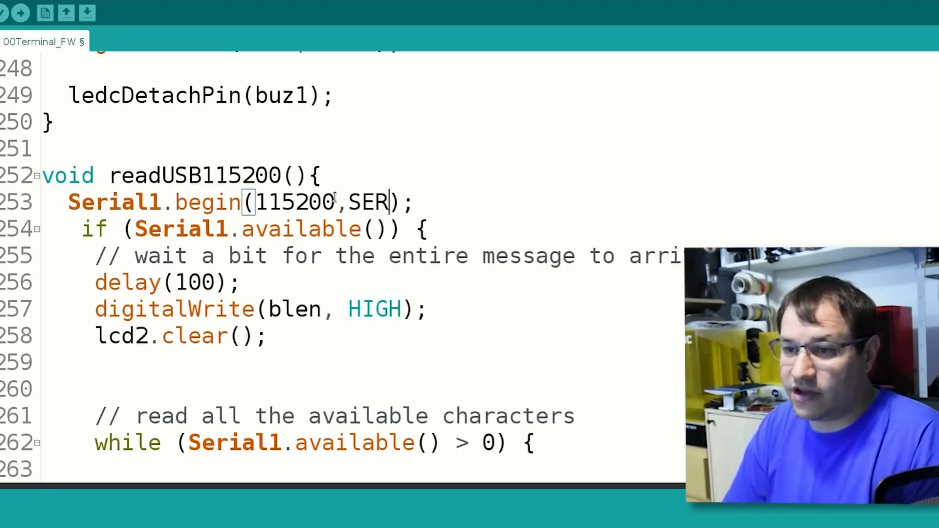
{"action": "key", "text": "Backspace"}
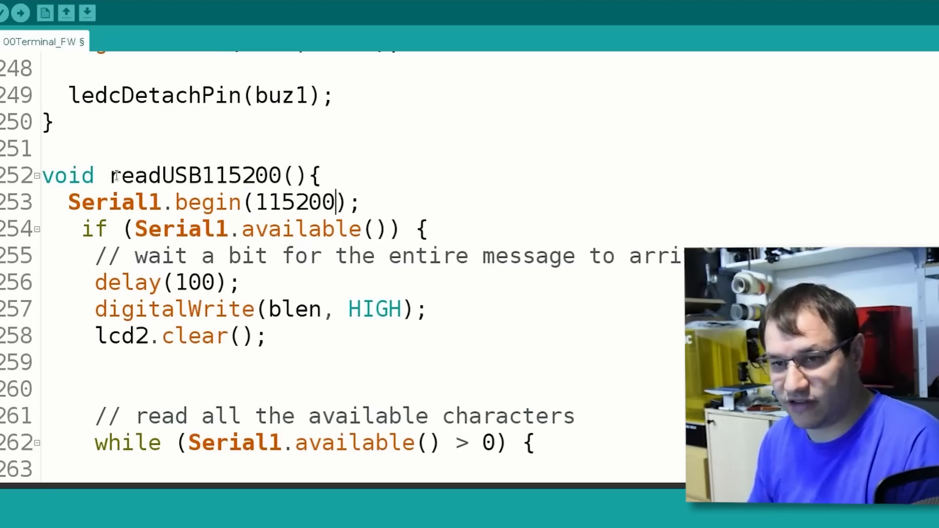
Verify the sketch with readUSB115200 compiles, then return to the button-reading code in loop().
{"action": "double_click", "coordinate": [194, 175]}
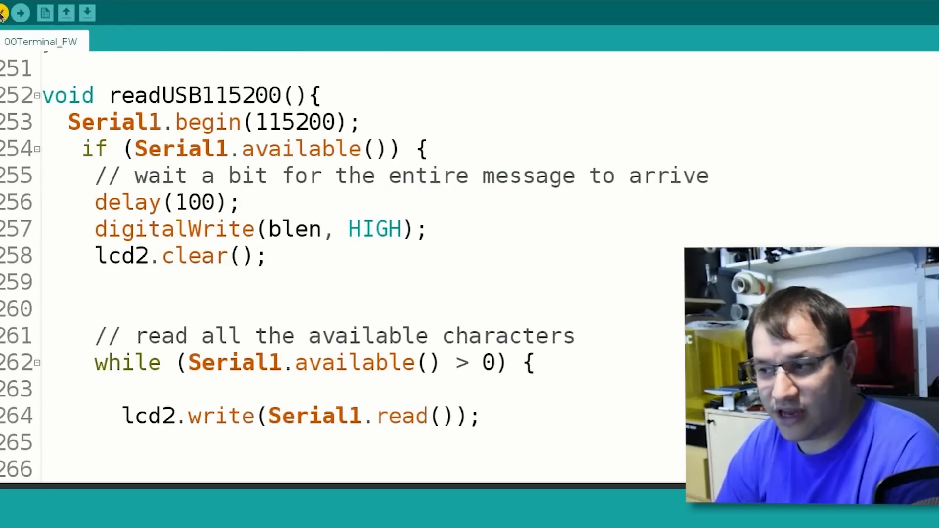
{"action": "left_click", "coordinate": [239, 202]}
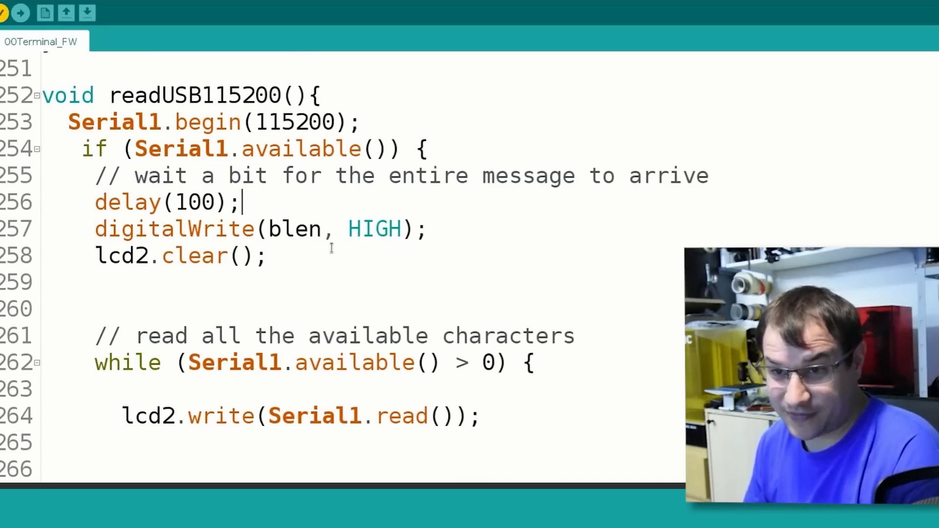
{"action": "scroll", "scroll_direction": "up", "scroll_amount": 3}
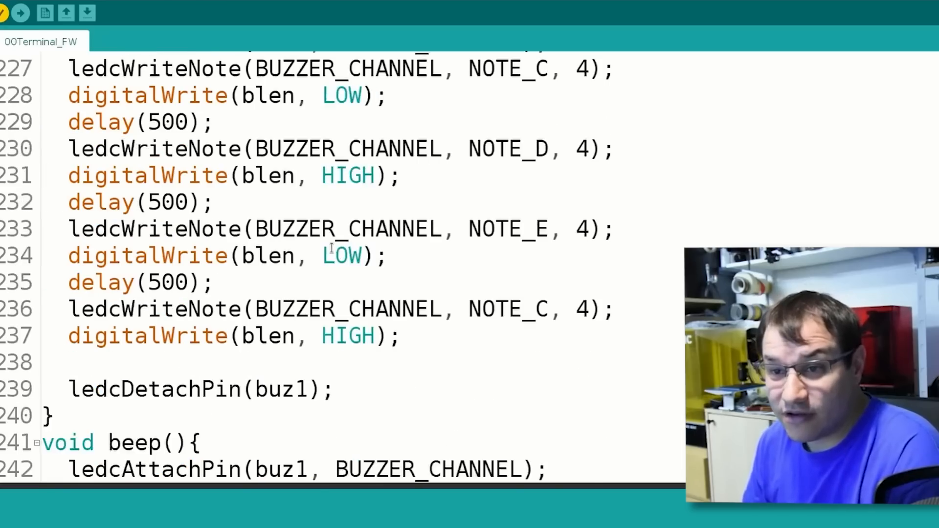
{"action": "scroll", "scroll_direction": "up", "scroll_amount": 3}
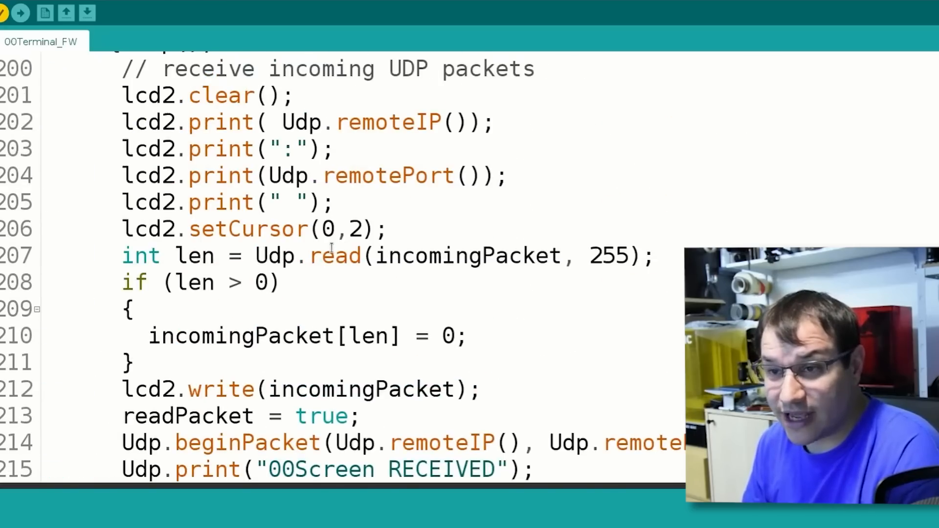
{"action": "scroll", "scroll_direction": "up", "scroll_amount": 3}
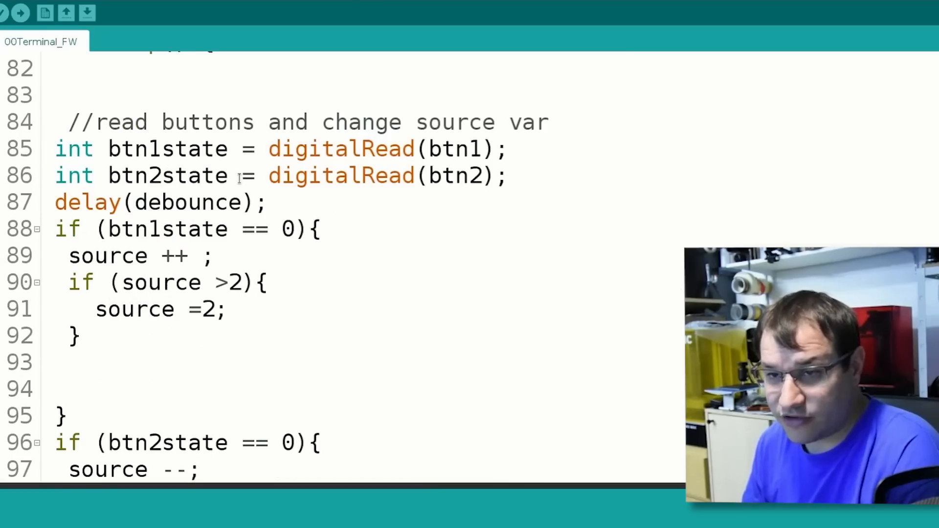
Change the limit in 'if (source >2)' and 'source =2' to 3.
{"action": "scroll", "scroll_direction": "down", "scroll_amount": 3}
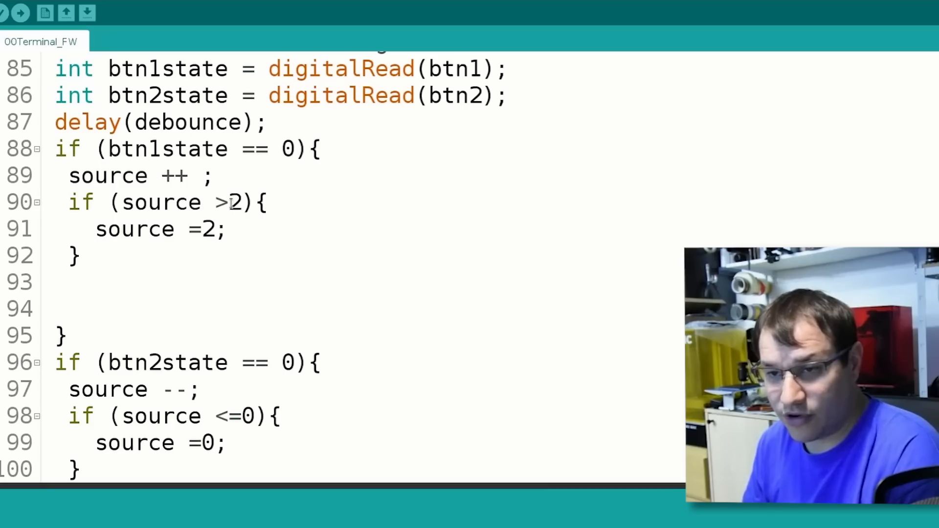
{"action": "double_click", "coordinate": [235, 202]}
{"action": "type", "text": "3"}
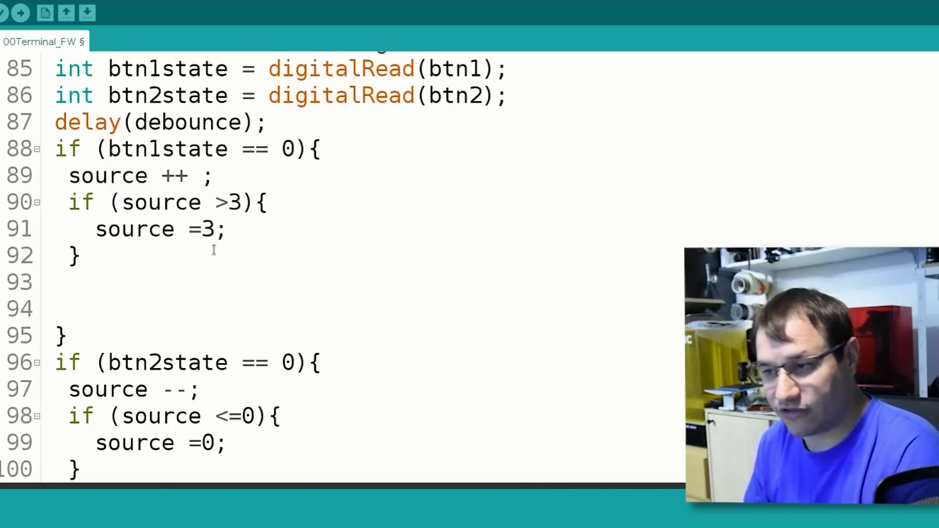
{"action": "scroll", "scroll_direction": "down", "scroll_amount": 3}
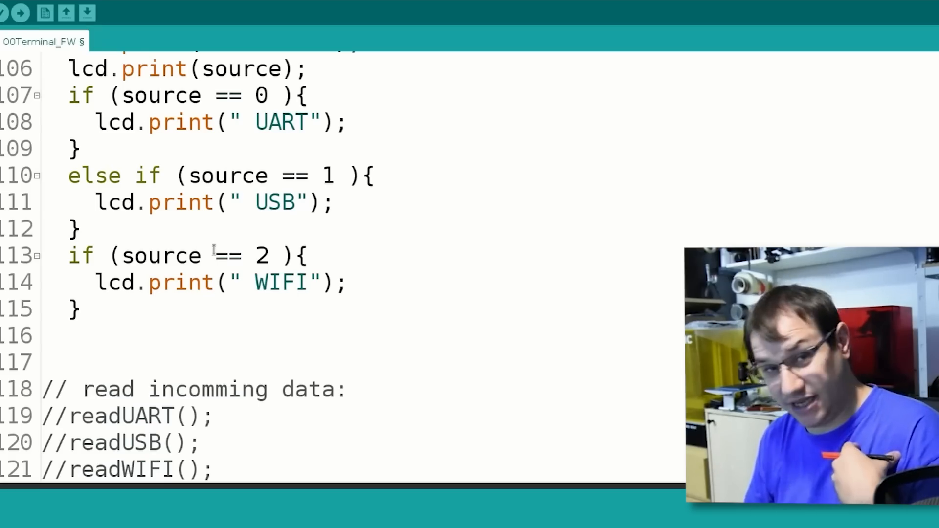
{"action": "scroll", "scroll_direction": "up", "scroll_amount": 3}
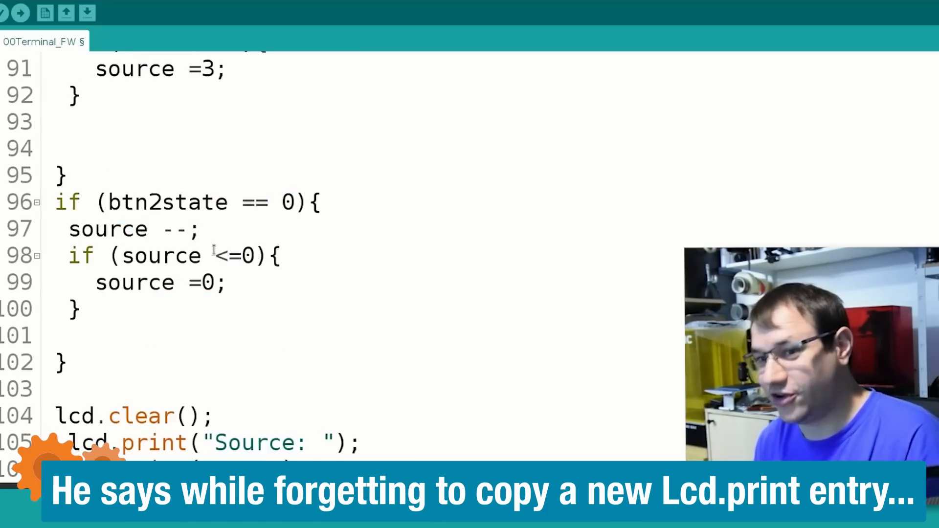
{"action": "scroll", "scroll_direction": "up", "scroll_amount": 3}
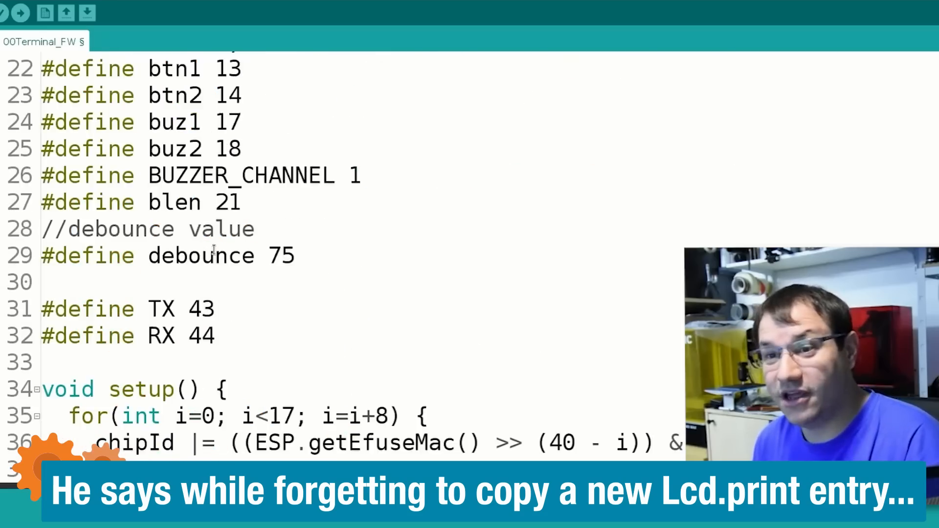
{"action": "scroll", "scroll_direction": "up", "scroll_amount": 3}
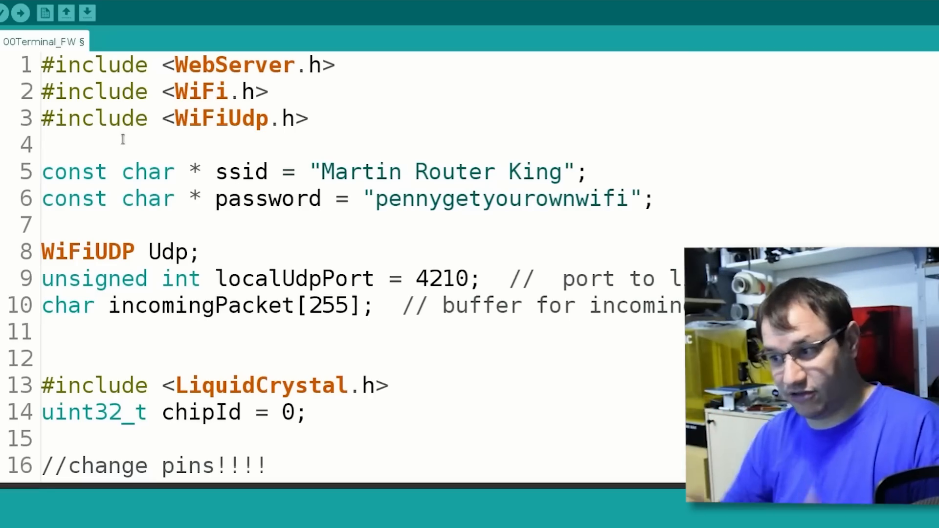
{"action": "left_click", "coordinate": [43, 144]}
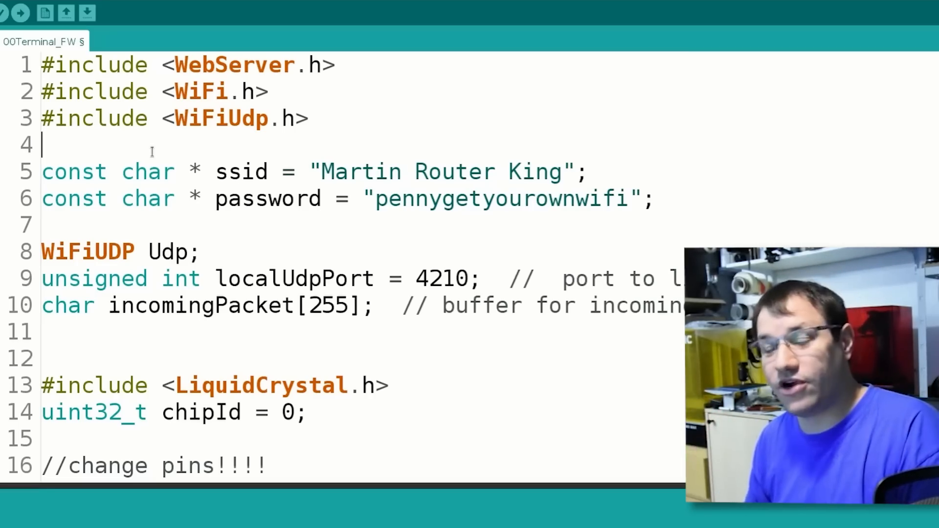